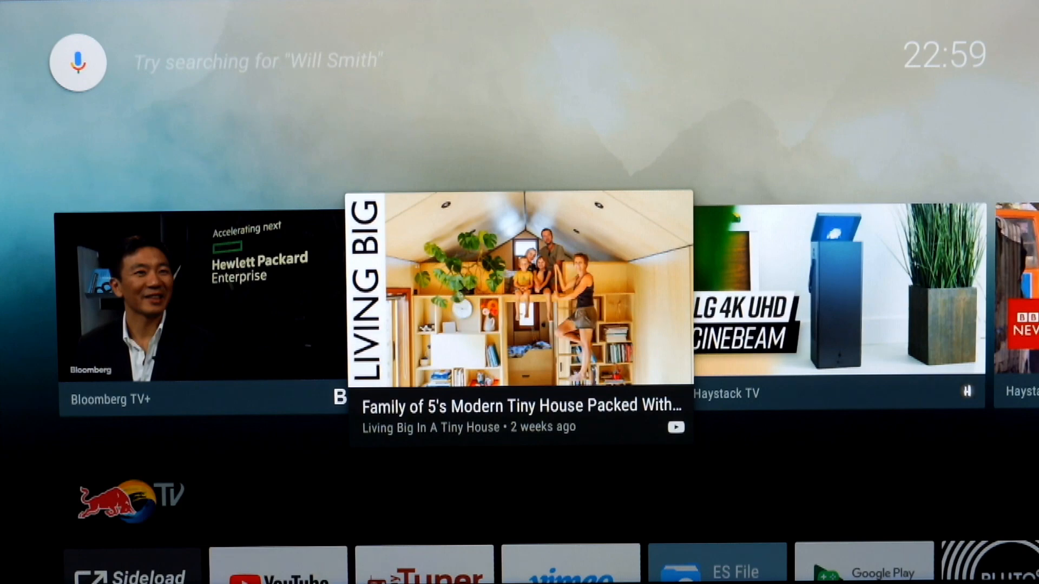
Find the Android Oreo update under Settings > About > System update and download it
scroll("down", 3)
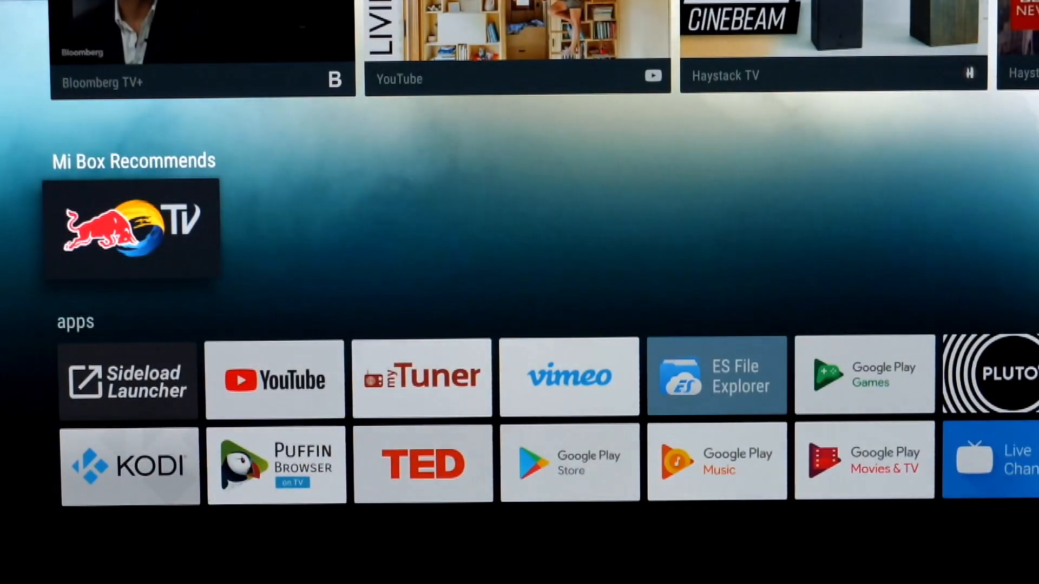
scroll("down", 3)
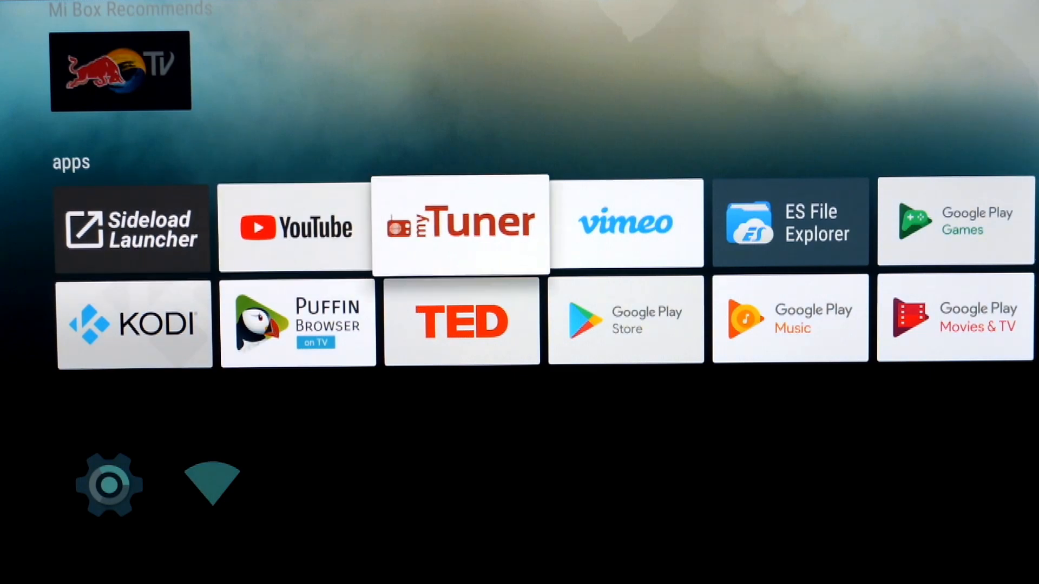
scroll("right", 3)
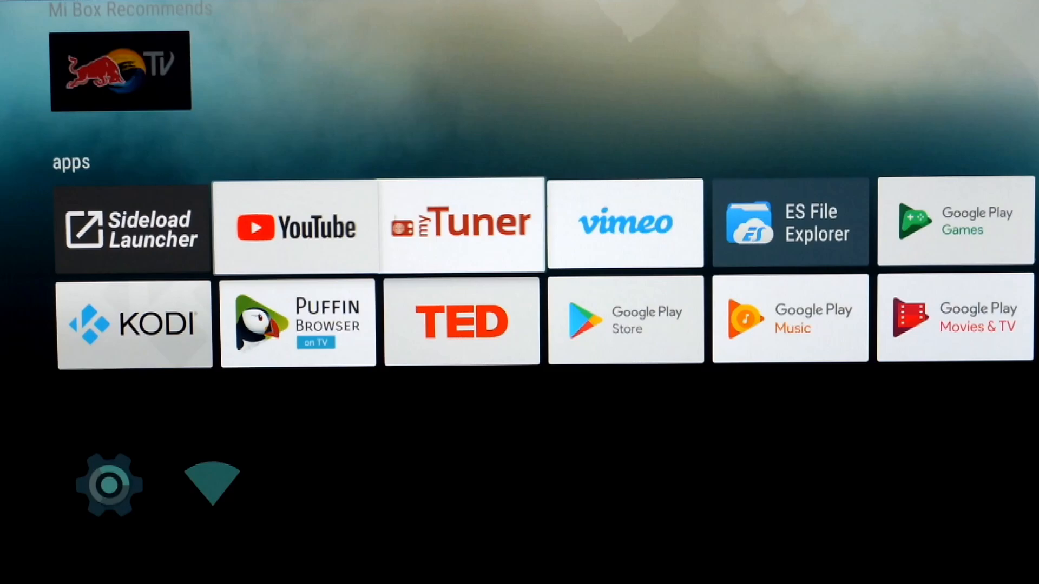
left_click(108, 483)
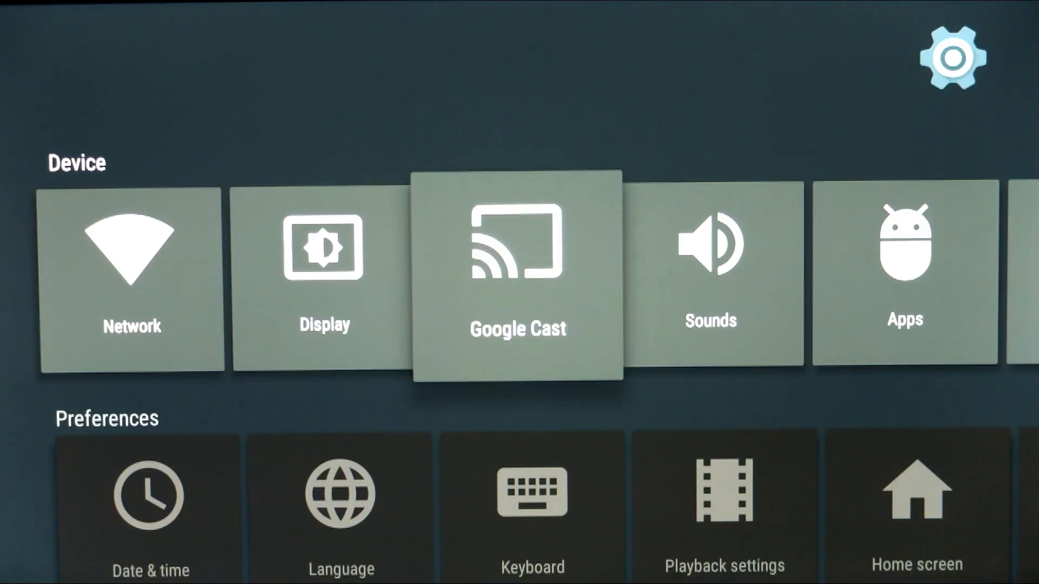
scroll("right", 3)
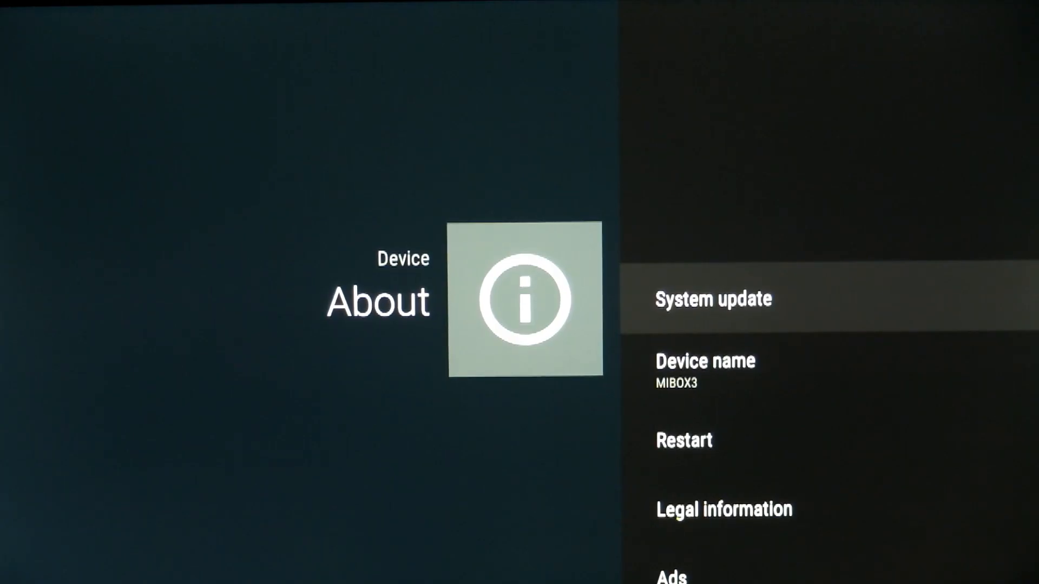
left_click(712, 298)
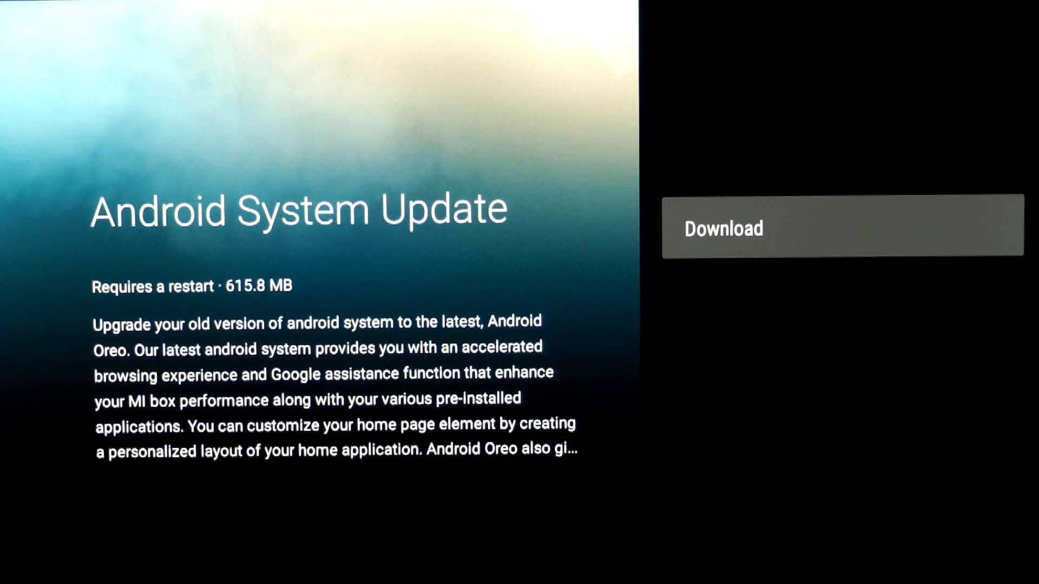
left_click(842, 226)
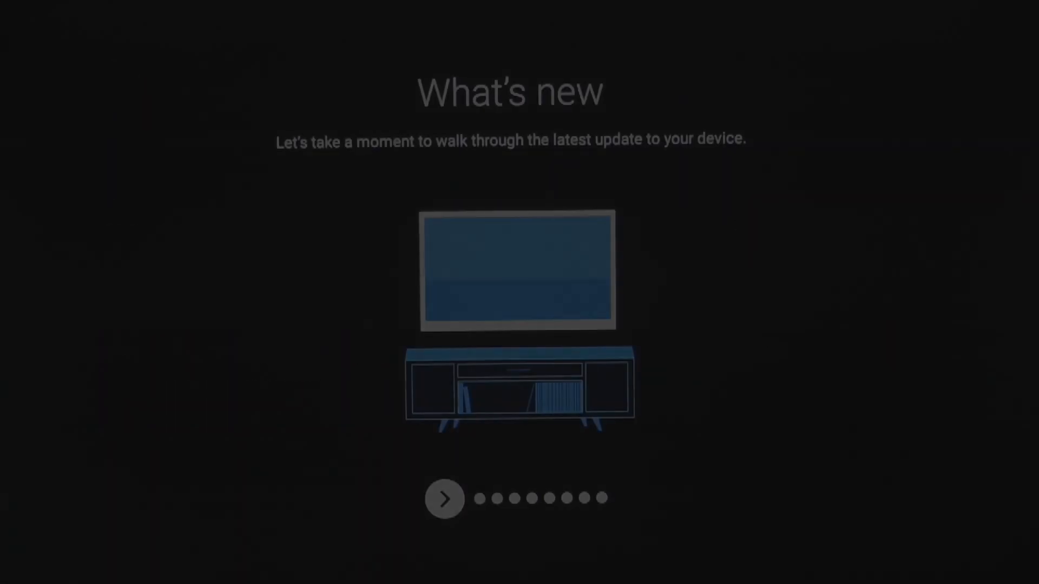
Step through the What's new pages until the Oreo home screen with app rows loads
left_click(443, 498)
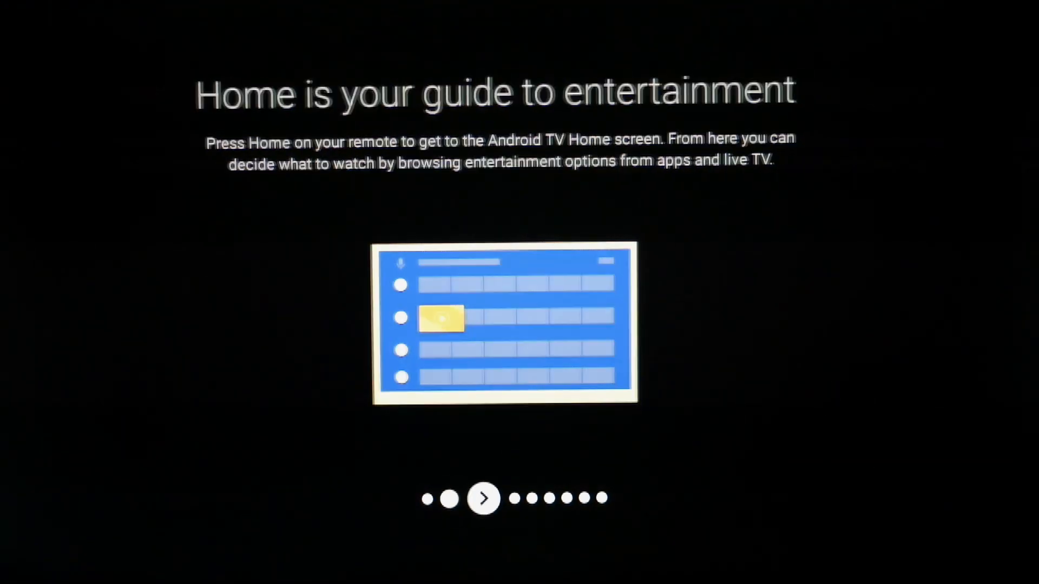
left_click(482, 499)
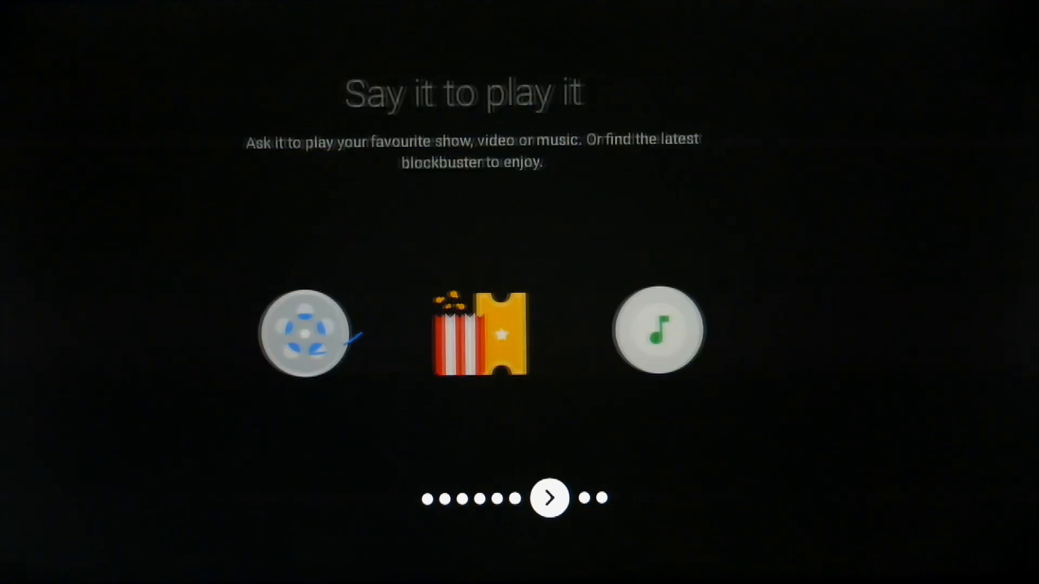
left_click(549, 498)
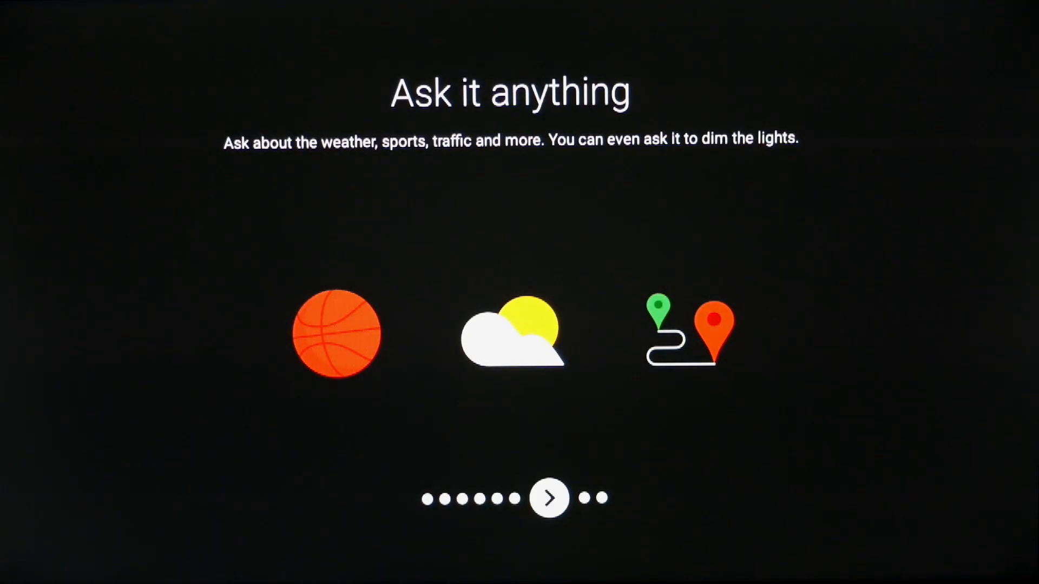
left_click(549, 498)
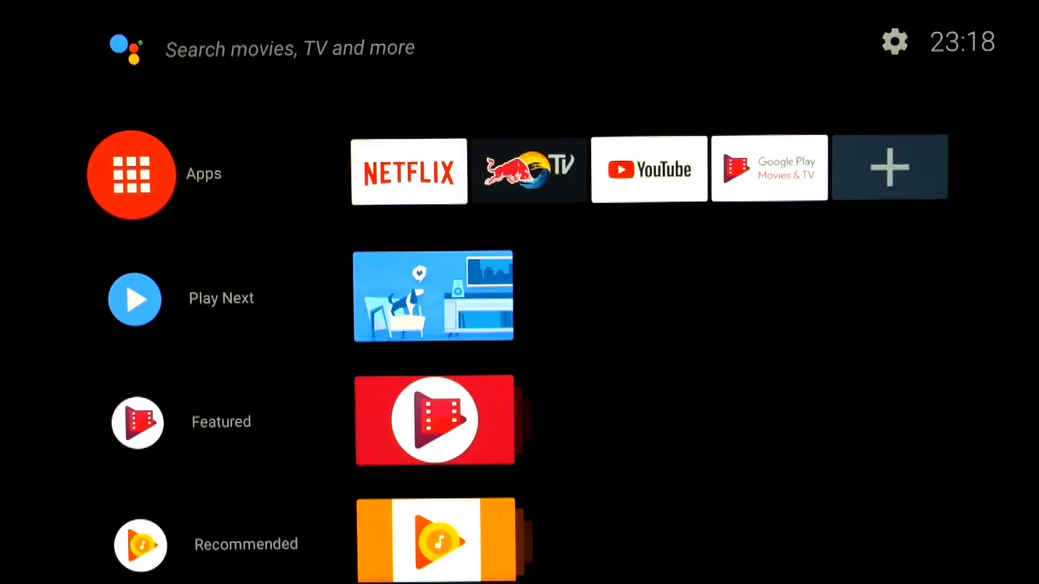
left_click(131, 174)
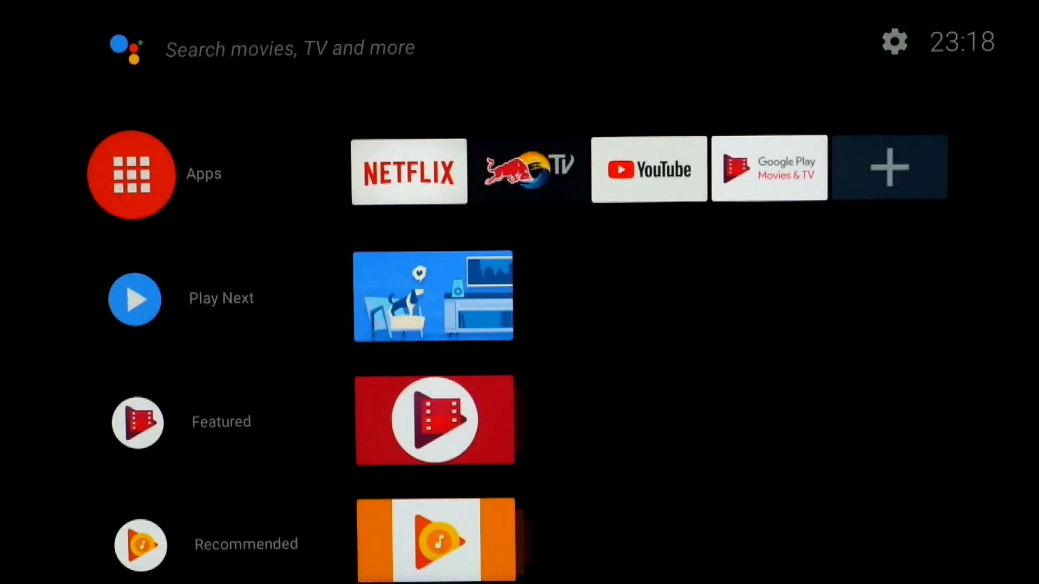
scroll("down", 3)
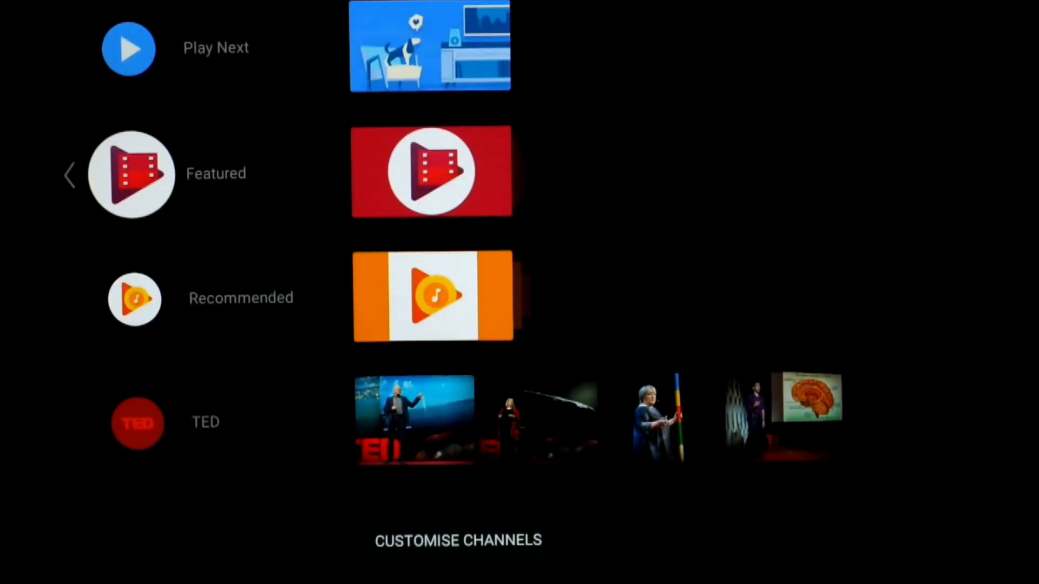
scroll("down", 3)
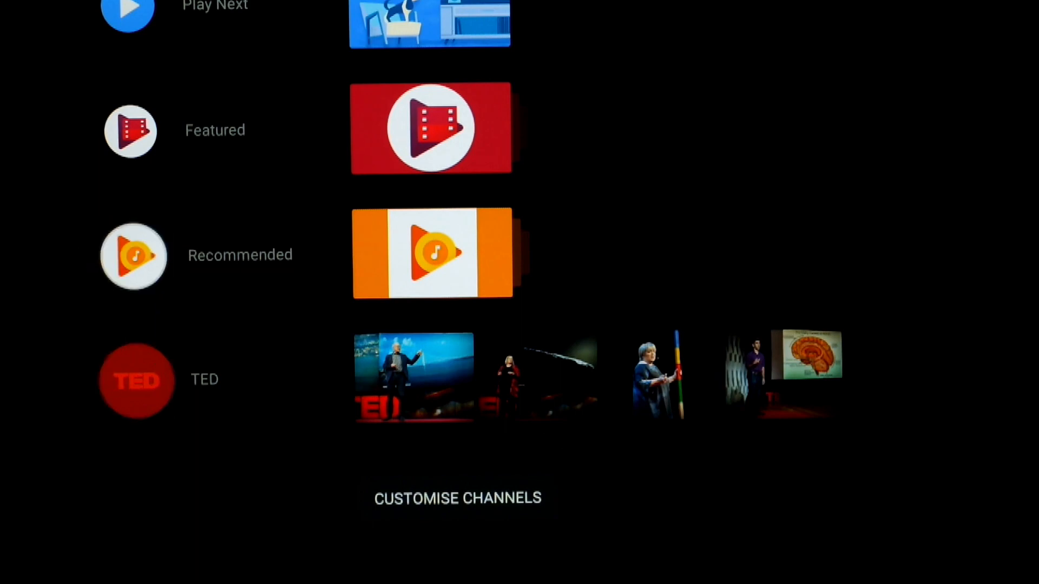
scroll("down", 3)
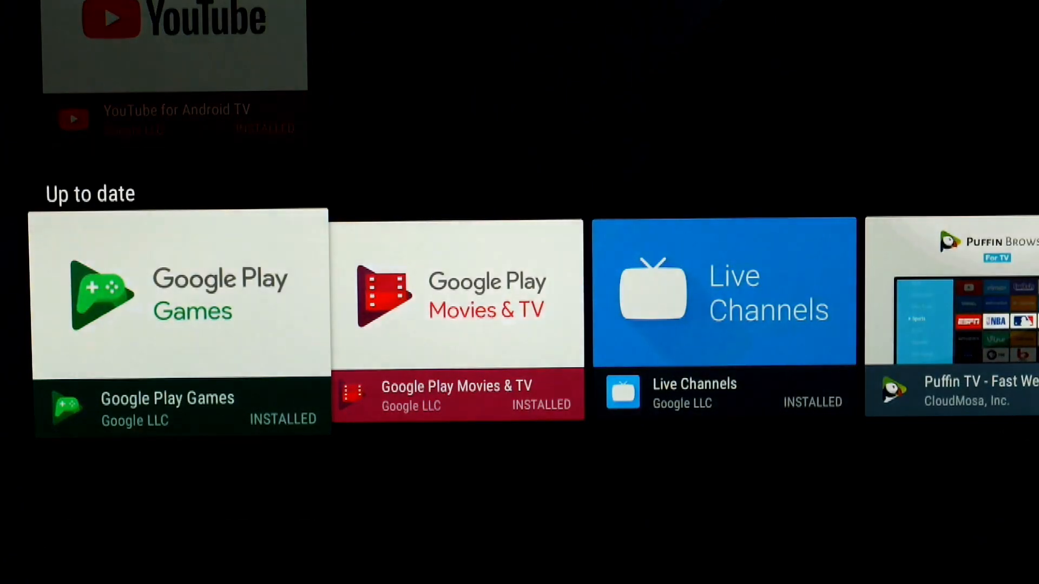
scroll("right", 3)
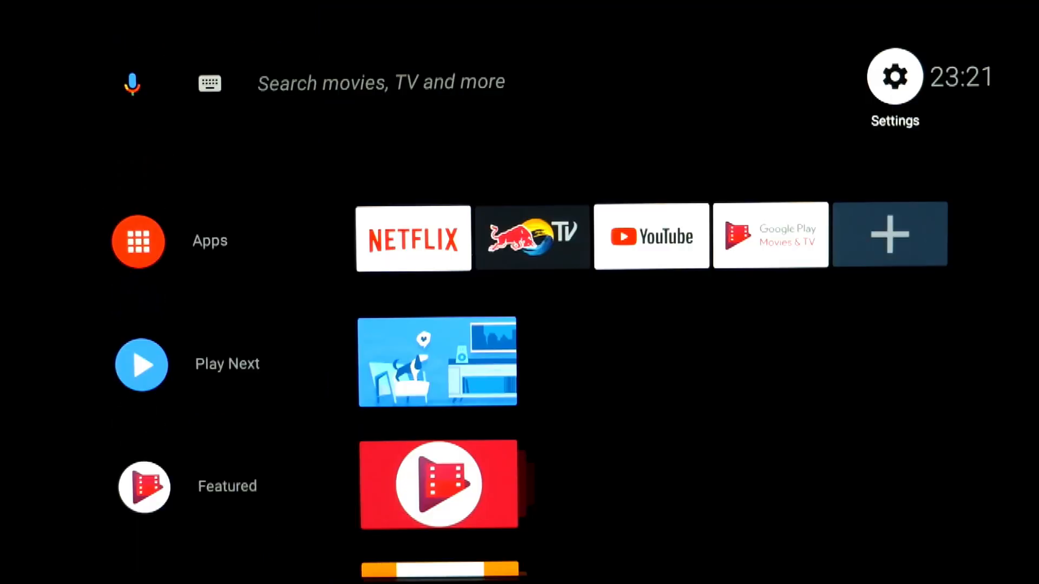
Open Settings, peek at the Display settings, and return to the main settings list
left_click(893, 77)
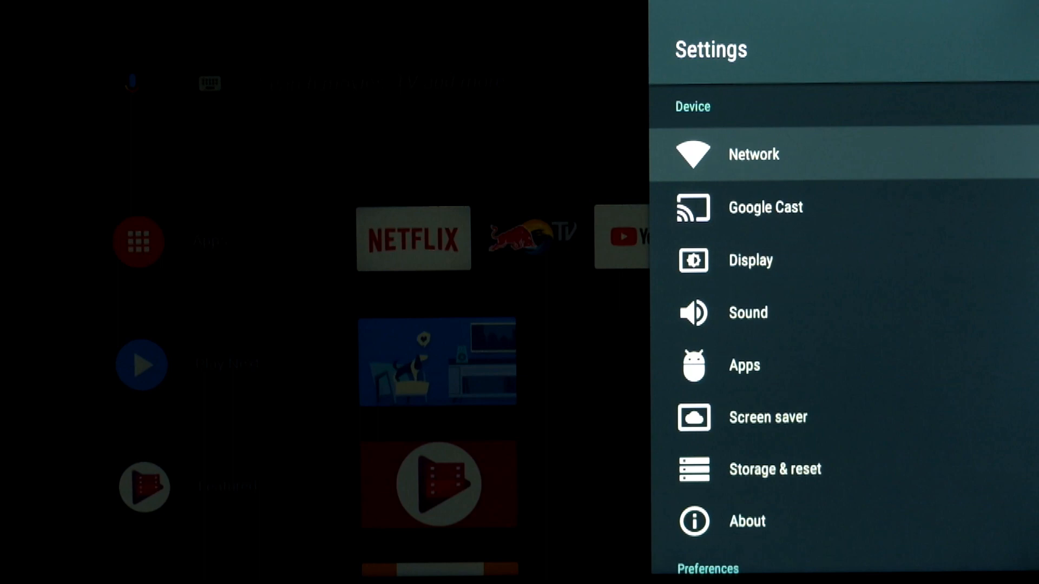
left_click(765, 207)
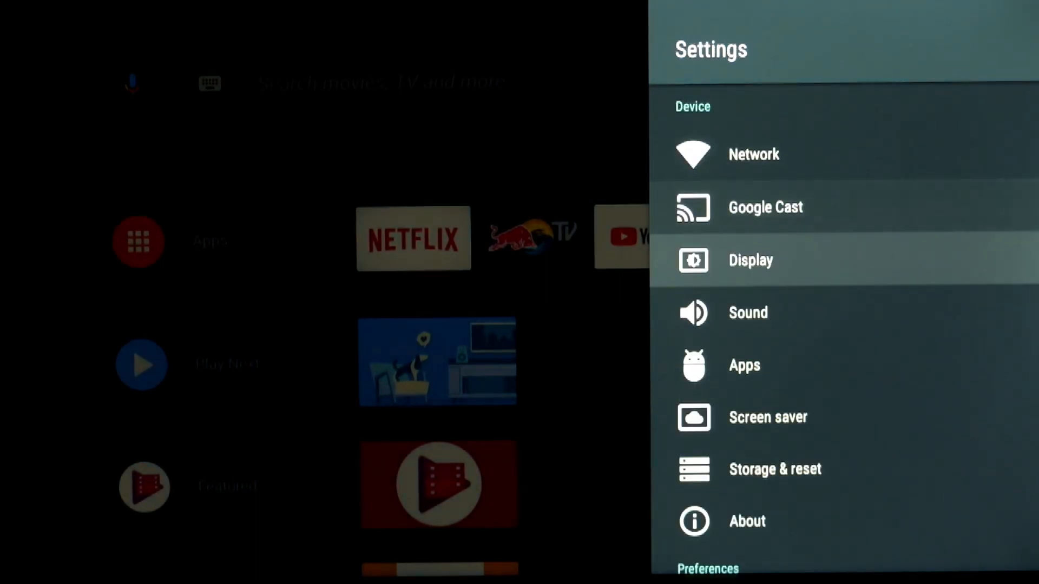
left_click(750, 260)
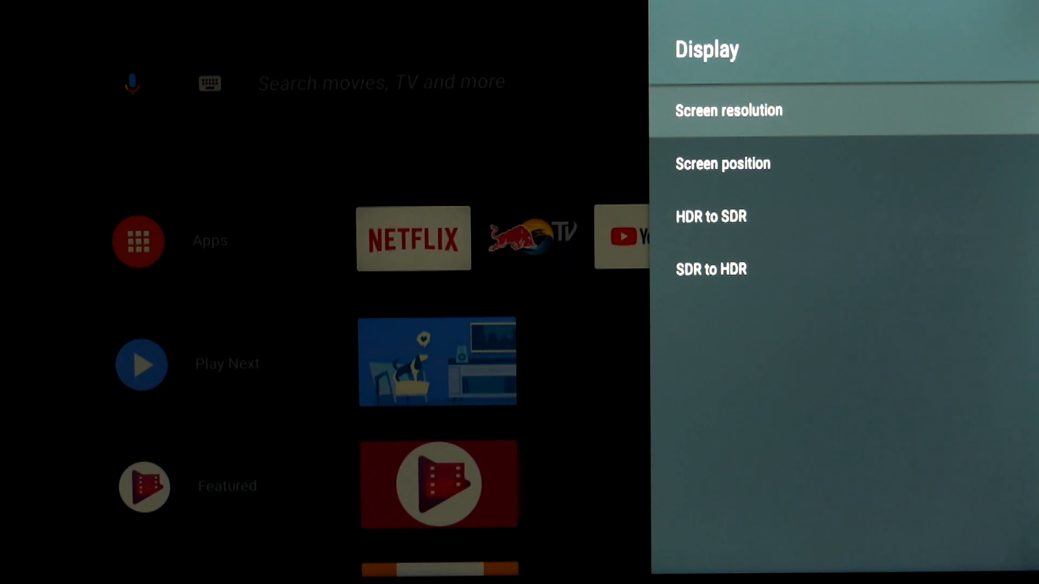
key("Back")
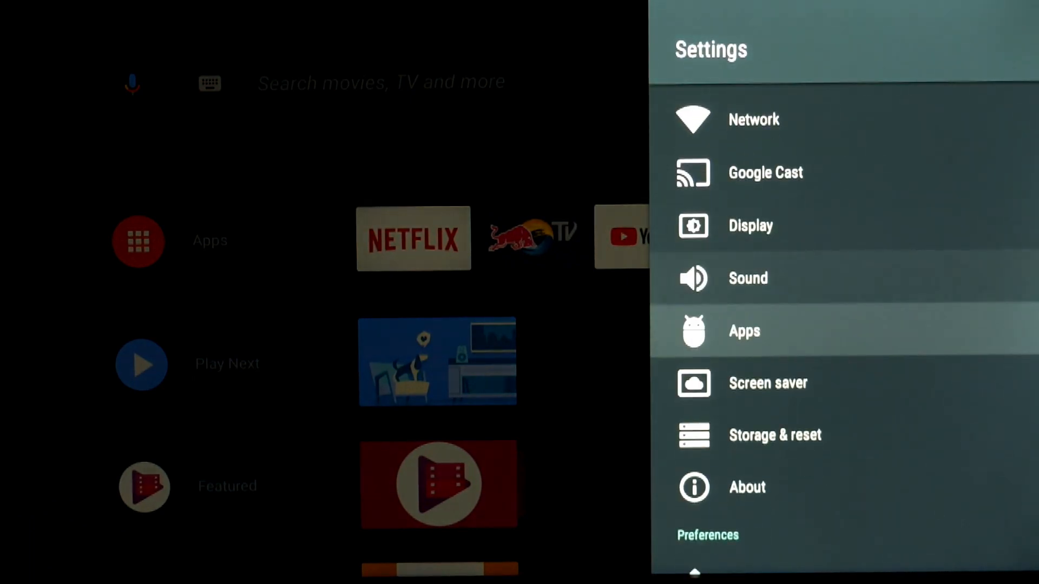
Browse the list of downloaded apps
left_click(743, 330)
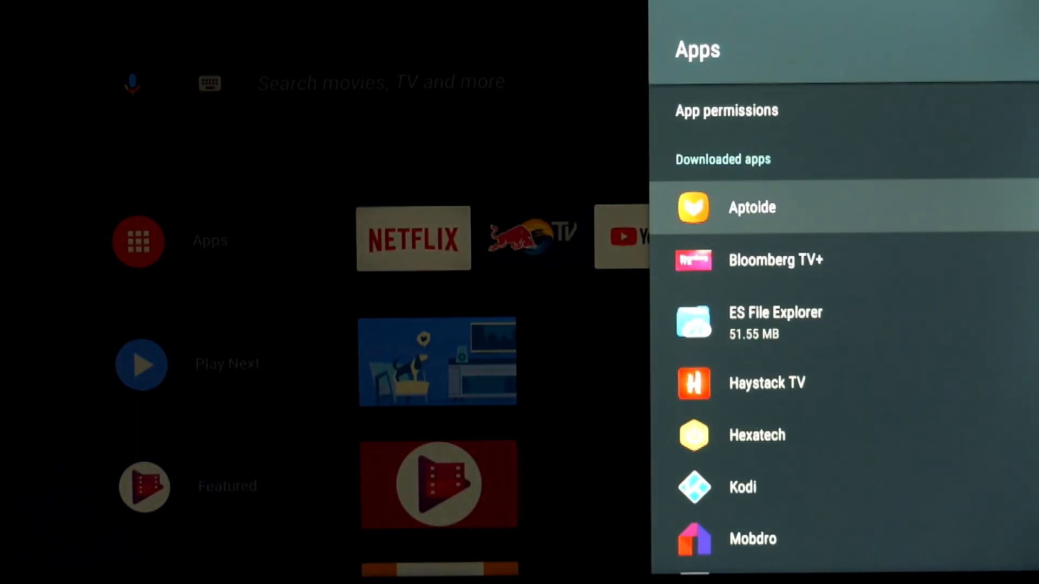
scroll("down", 3)
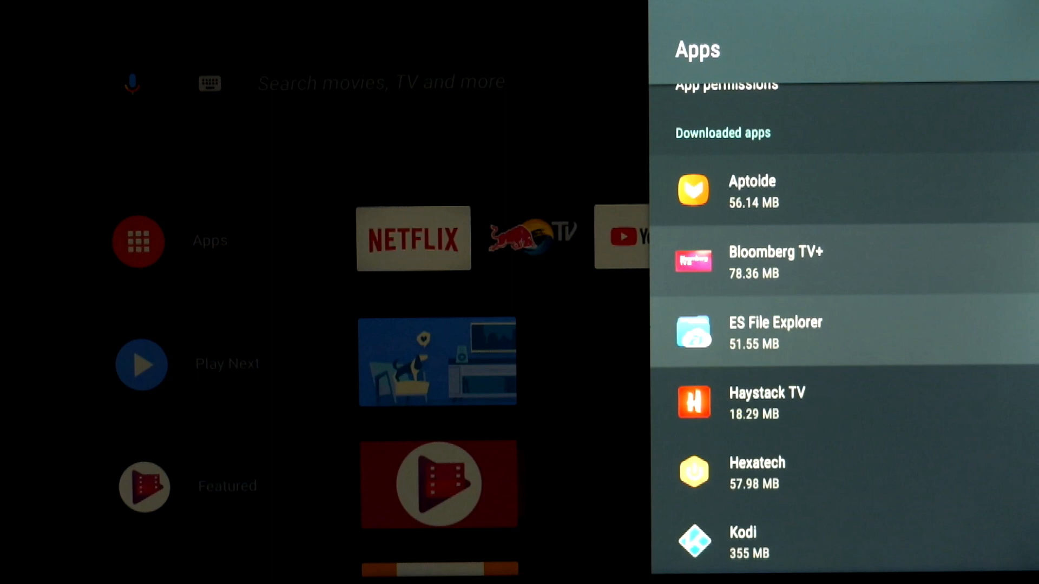
scroll("down", 3)
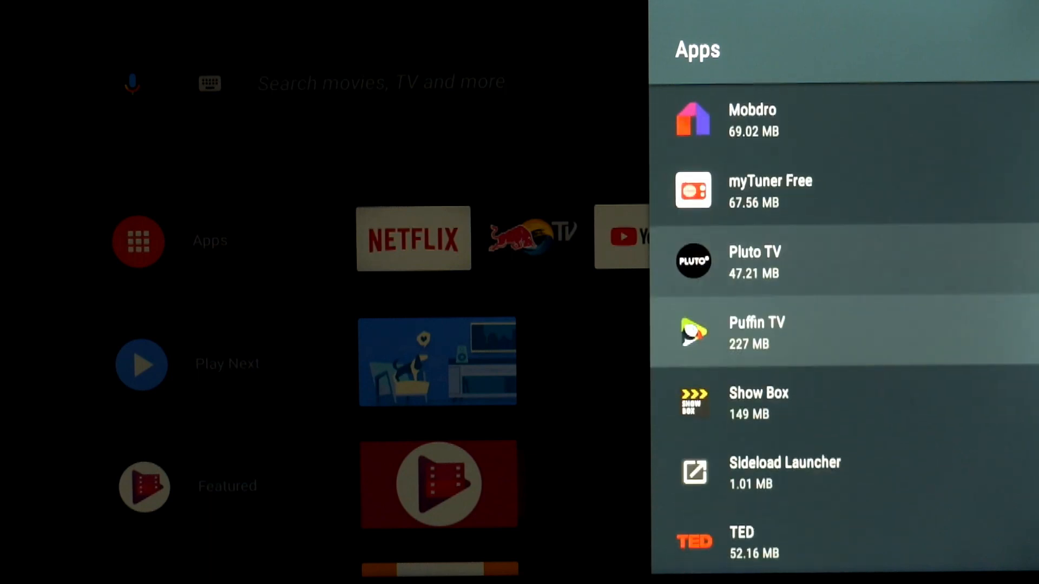
scroll("down", 3)
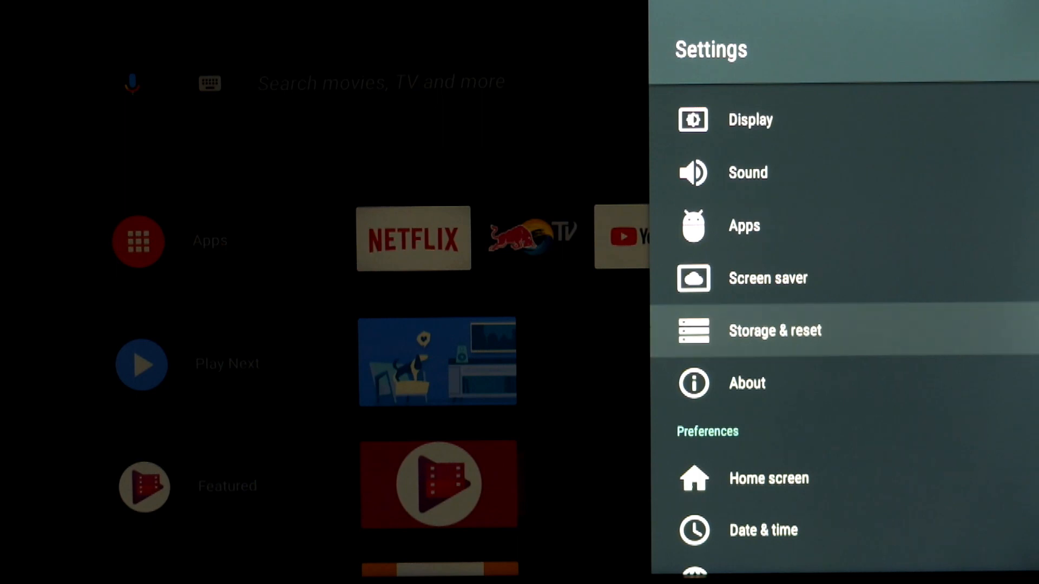
Check the About page for Android 8.0.0 and the April 2018 security patch, then return
left_click(774, 330)
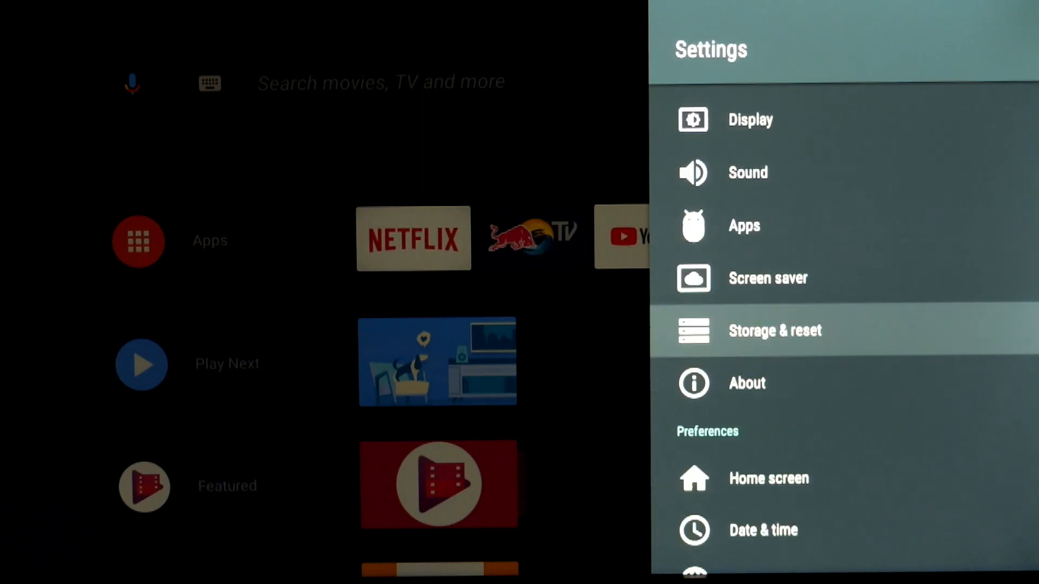
left_click(746, 383)
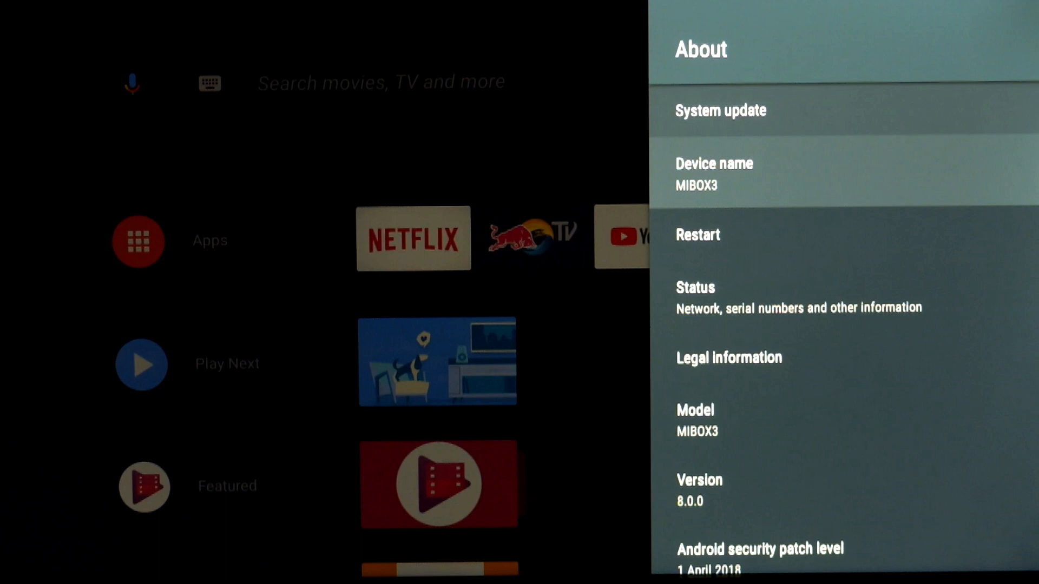
scroll("down", 3)
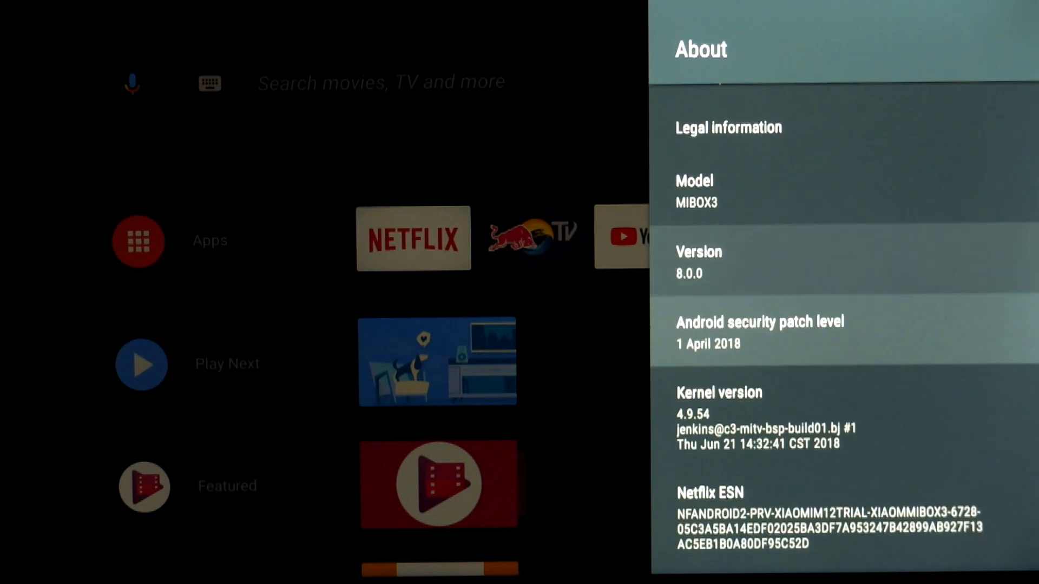
scroll("down", 3)
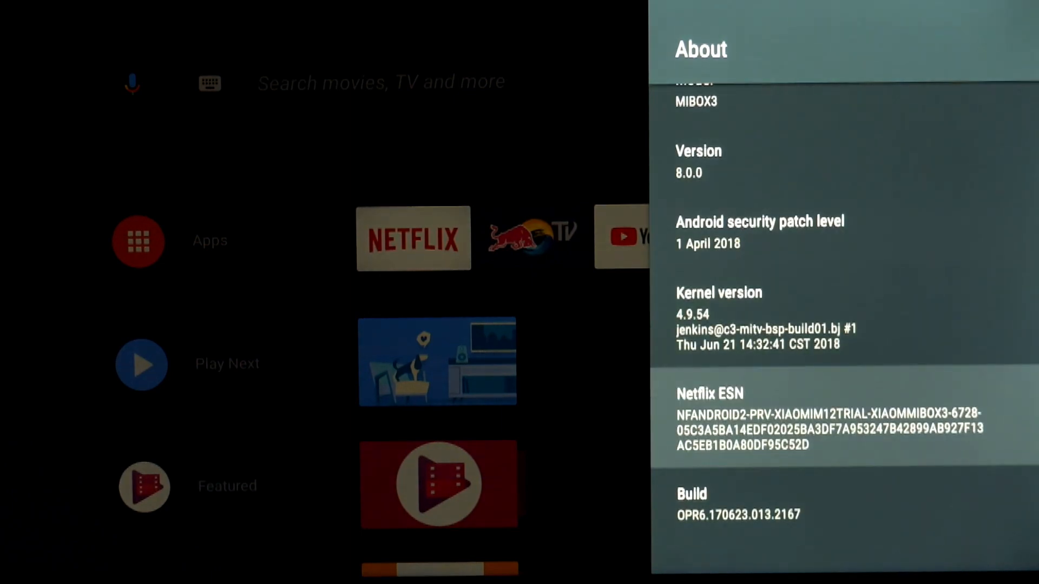
key("Back")
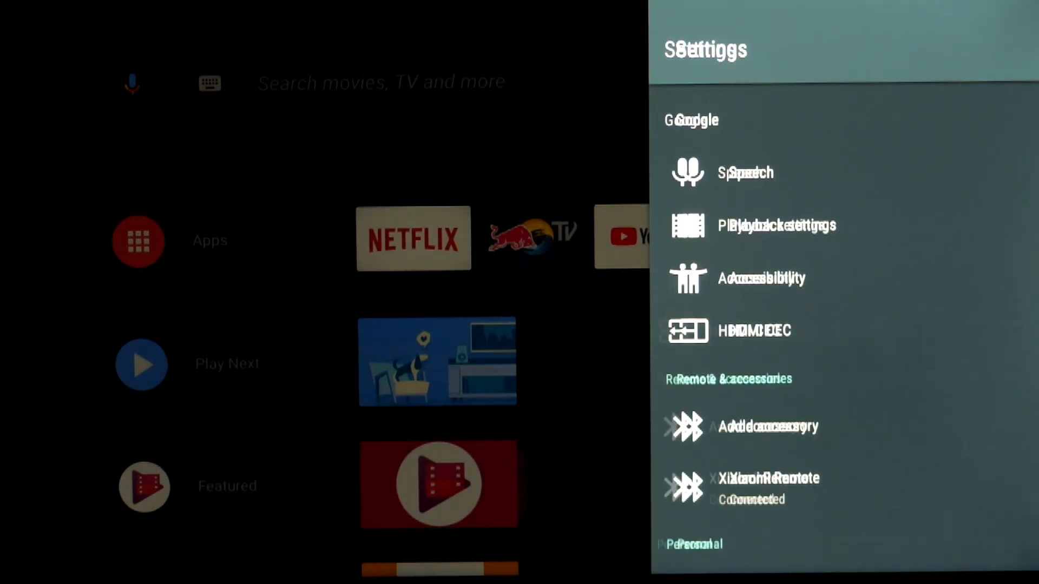
Launch YouTube and scroll through the recommended ABC News videos
left_click(753, 330)
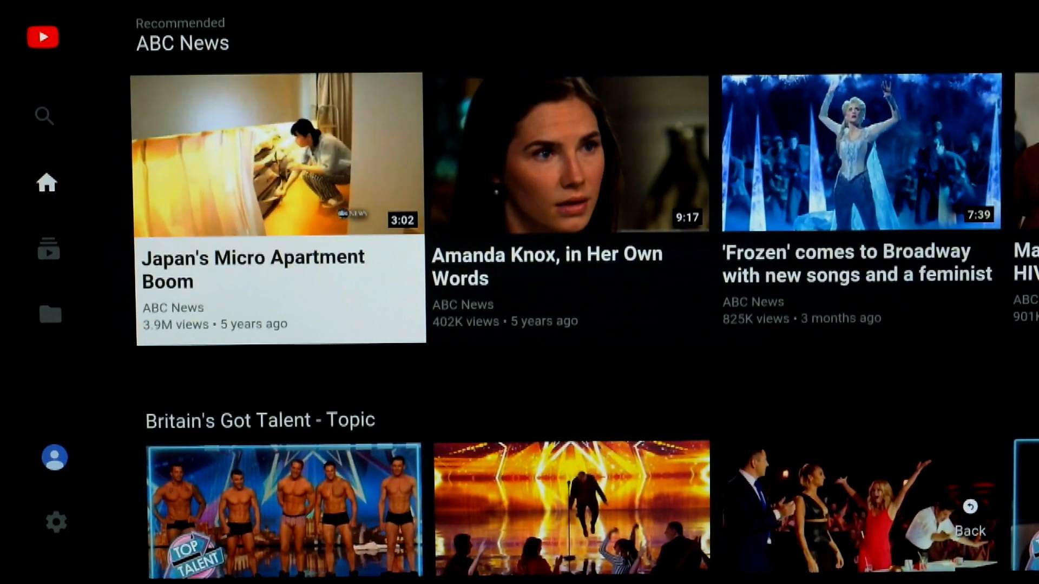
scroll("down", 3)
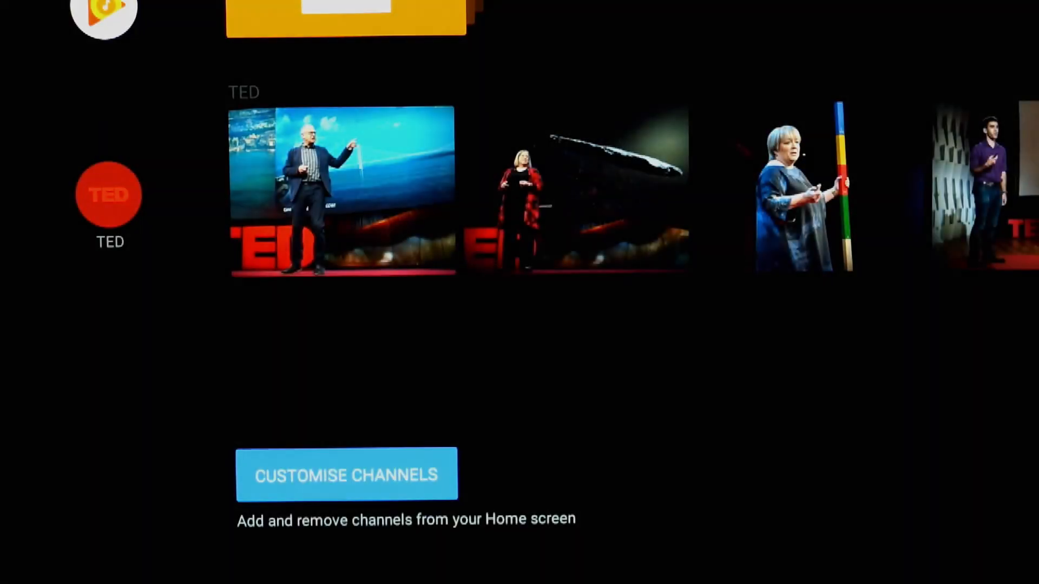
left_click(346, 474)
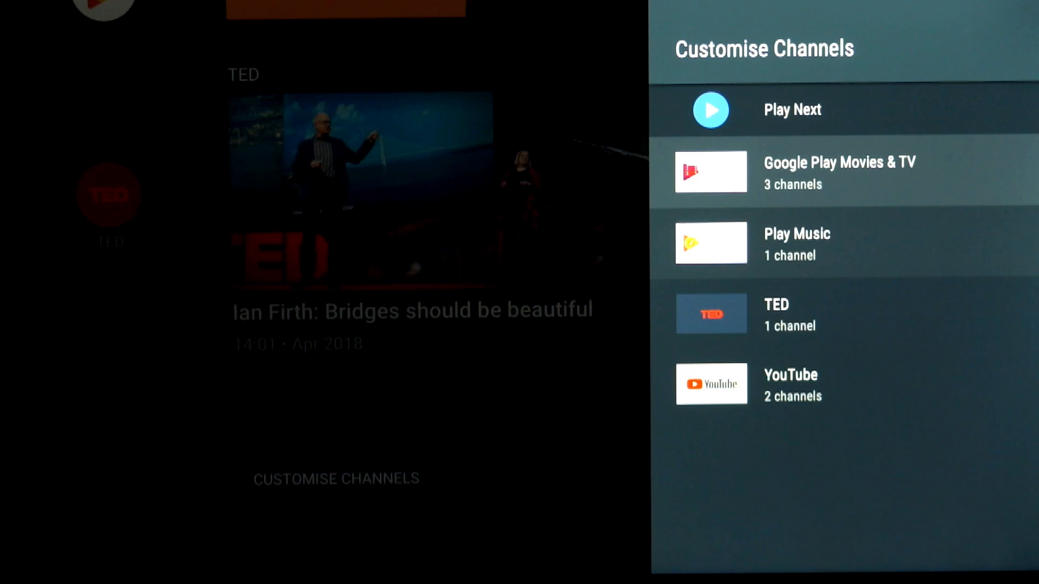
left_click(796, 243)
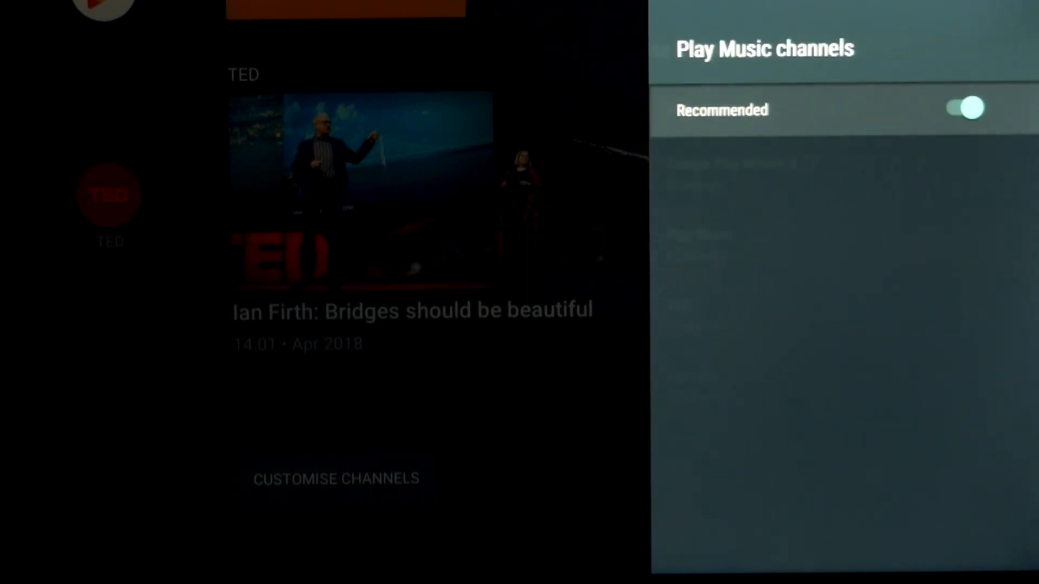
left_click(964, 107)
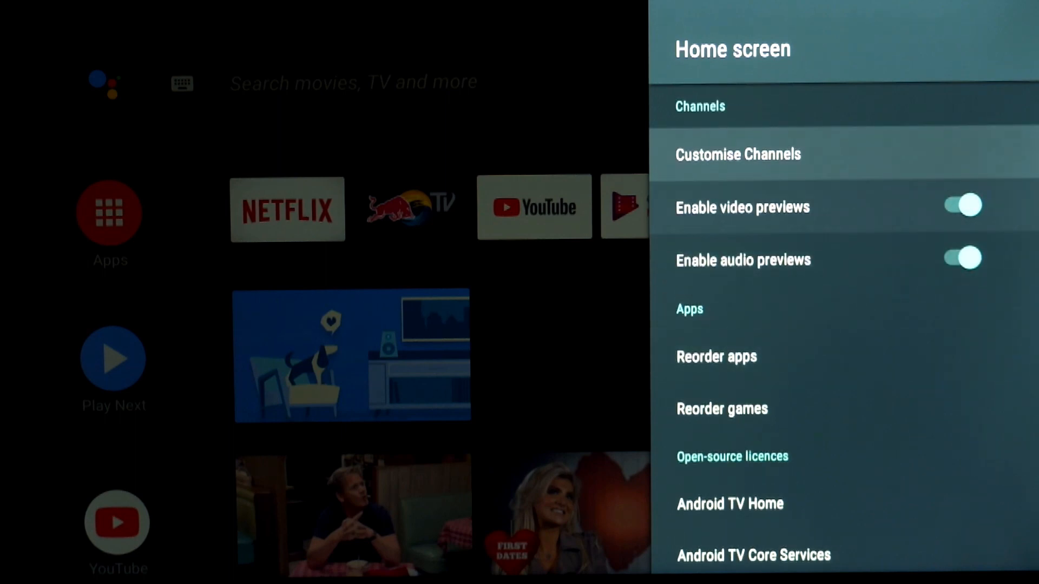
left_click(961, 259)
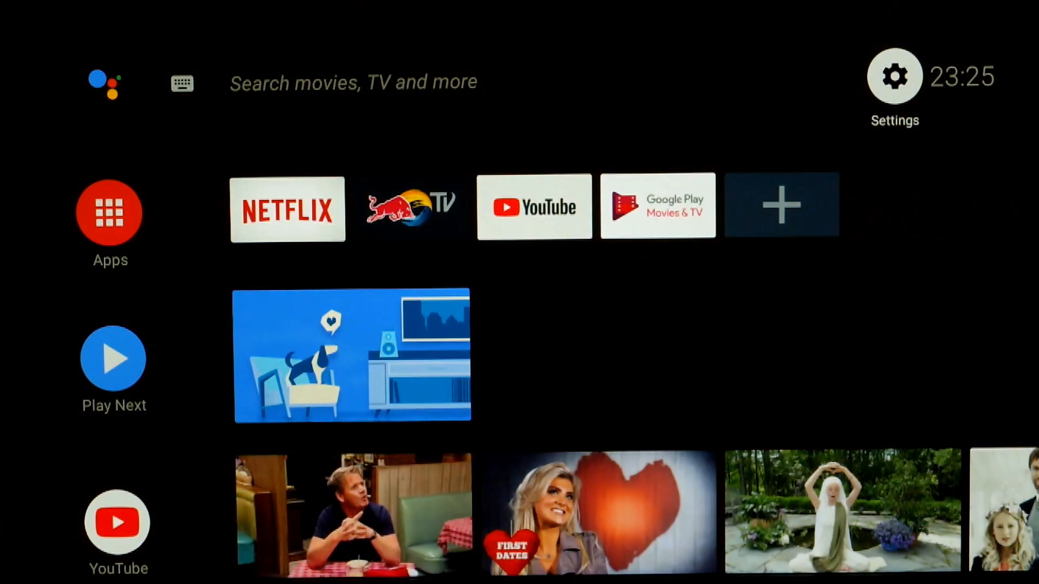
Open the installed apps grid and scroll through a movie catalogue
left_click(109, 212)
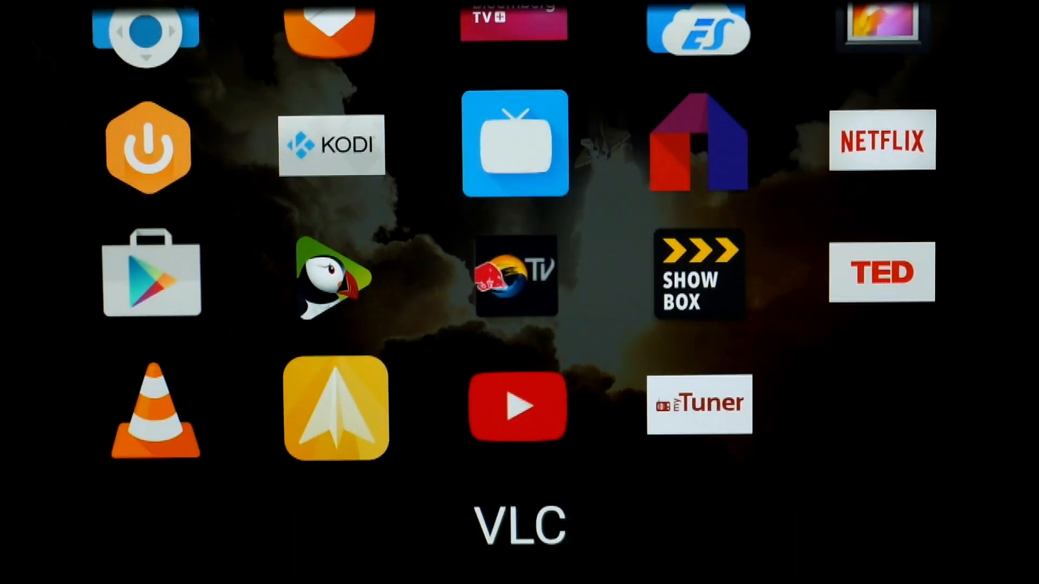
mouse_move(516, 407)
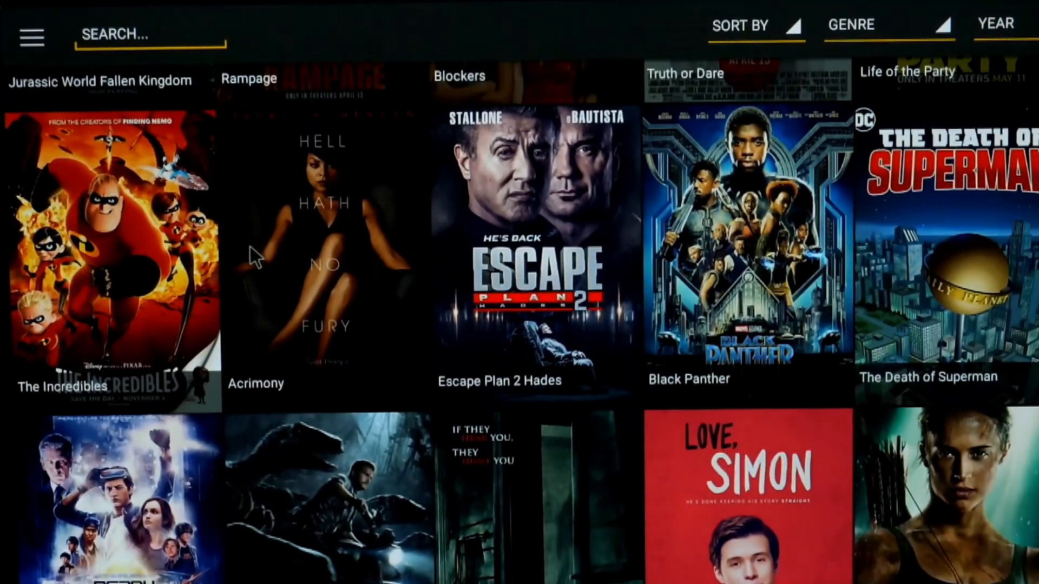
scroll("down", 3)
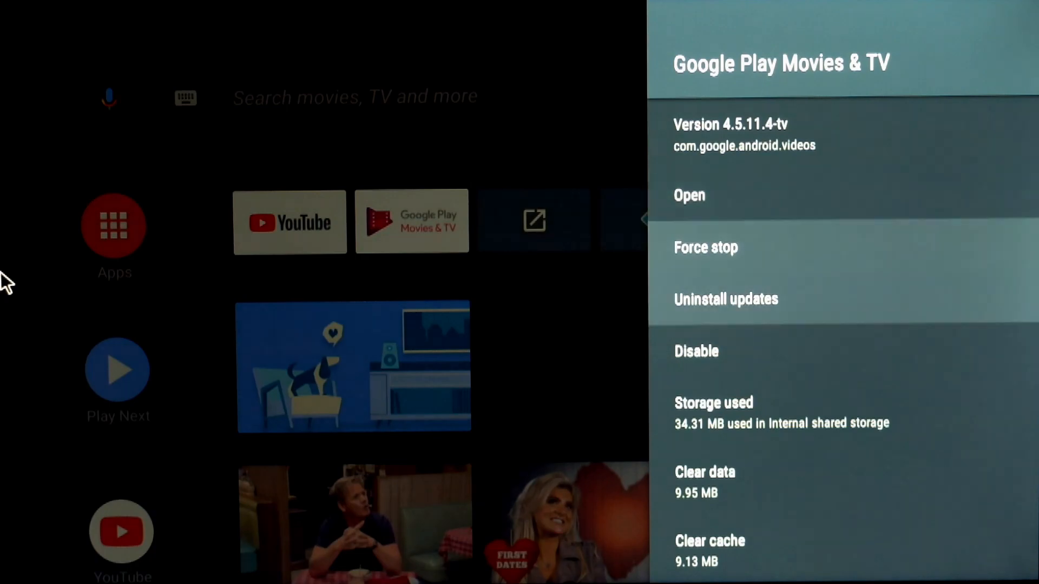
Disable Google Play Movies & TV, then scroll to Hulu and disable it, confirming each with OK
left_click(696, 351)
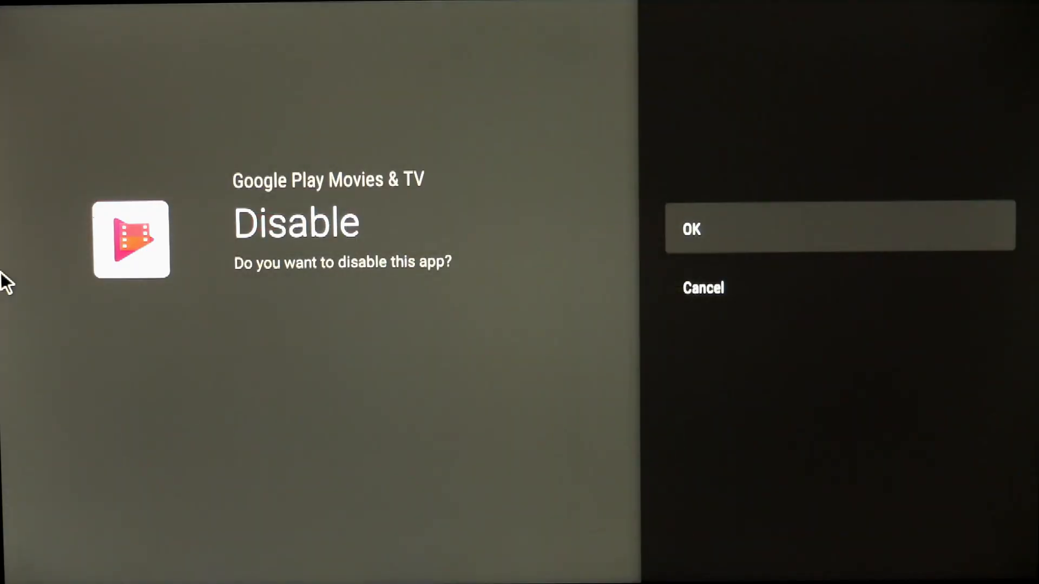
left_click(690, 229)
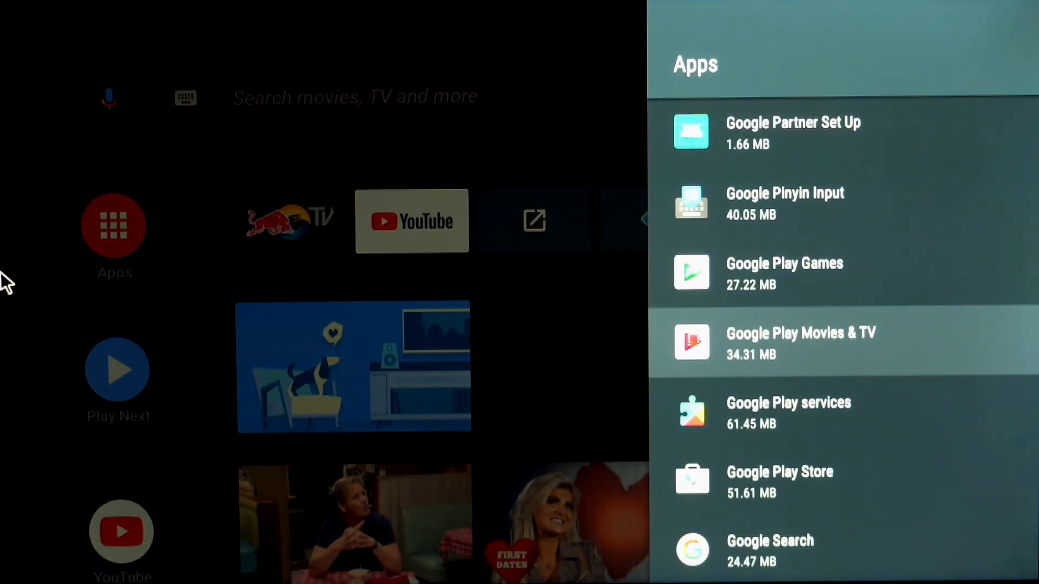
scroll("down", 3)
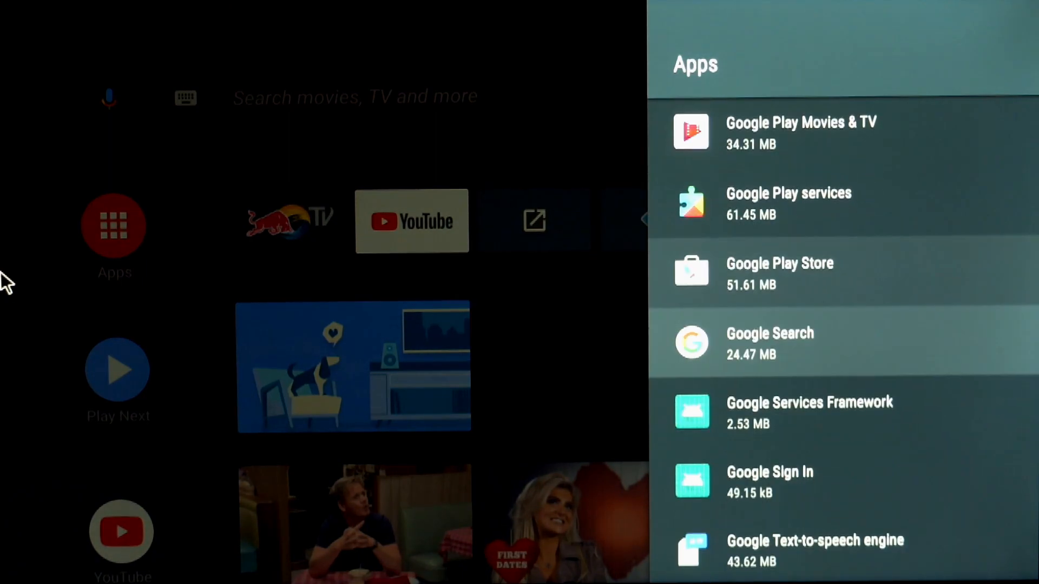
scroll("down", 3)
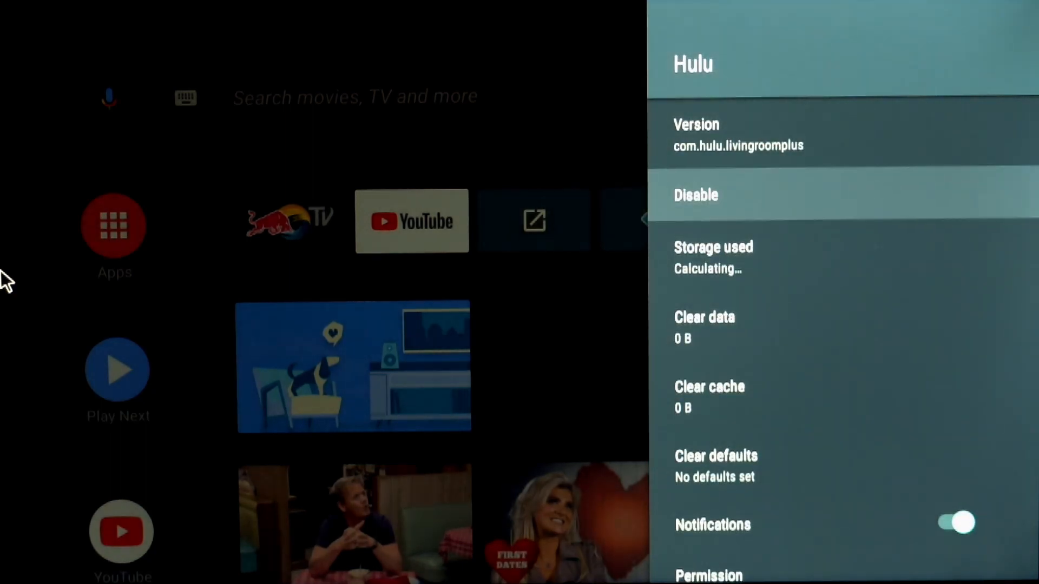
left_click(696, 194)
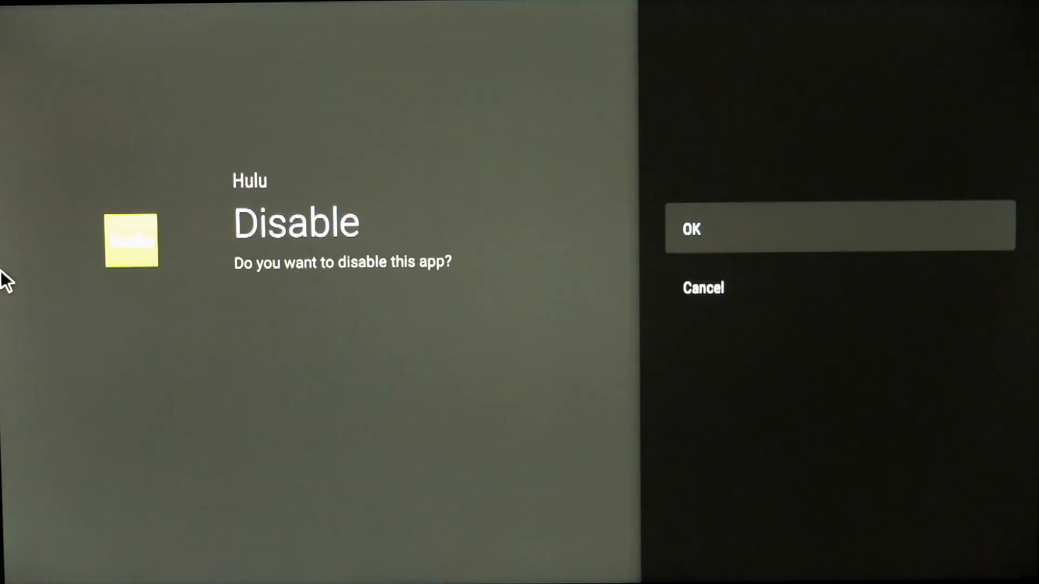
left_click(692, 228)
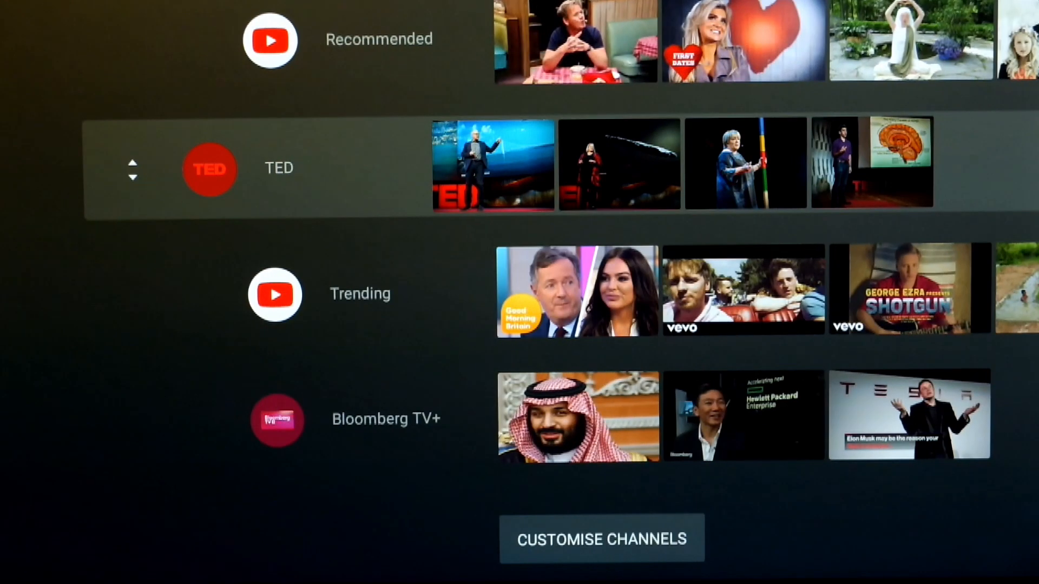
Scroll down the home screen to the TED channel row and channel customisation
scroll("down", 3)
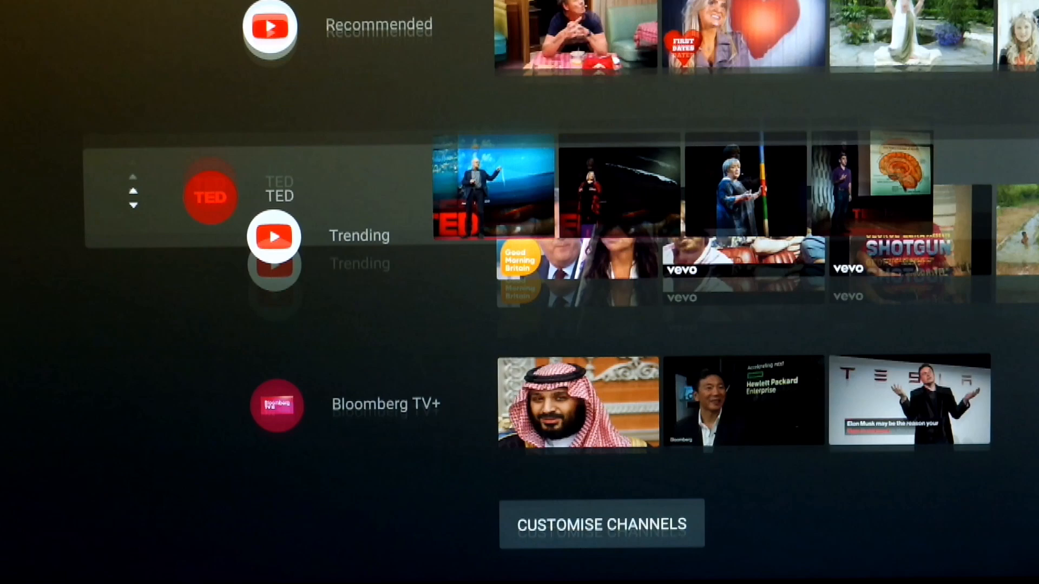
scroll("down", 3)
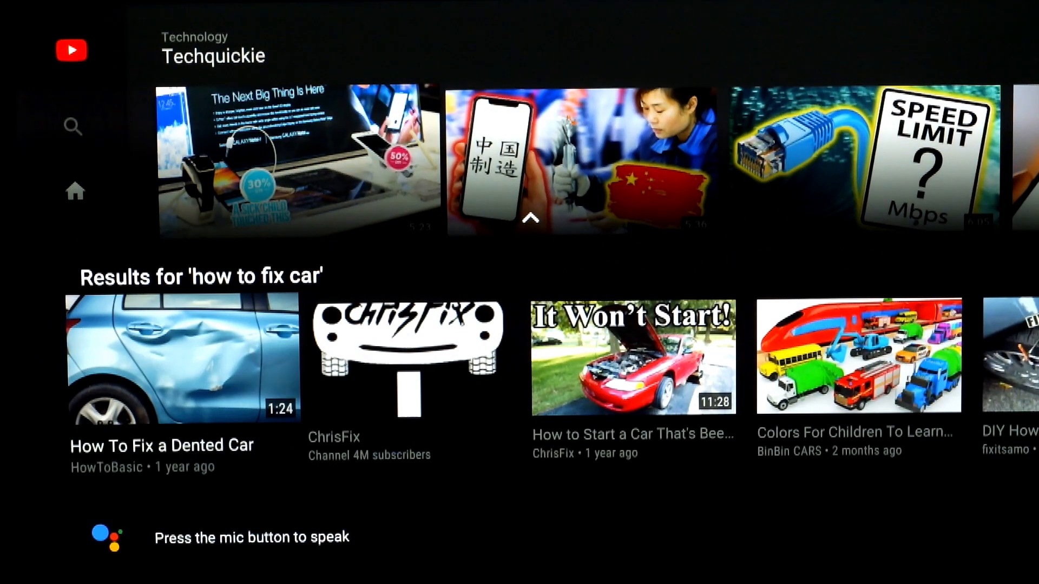
Scroll results to the Mr Baz Reviews channel and browse its Uploads and Popular uploads
scroll("right", 3)
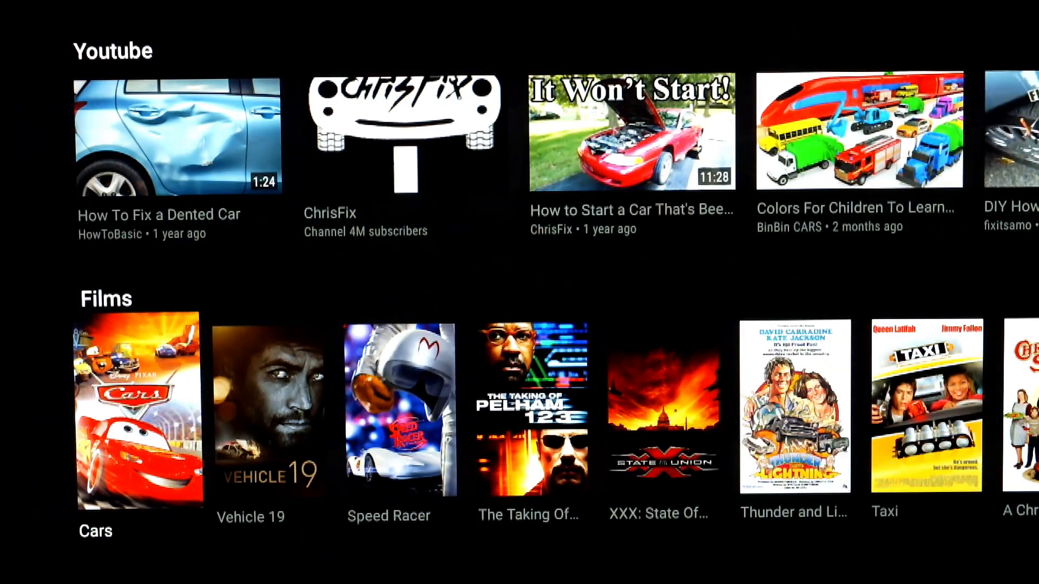
scroll("down", 3)
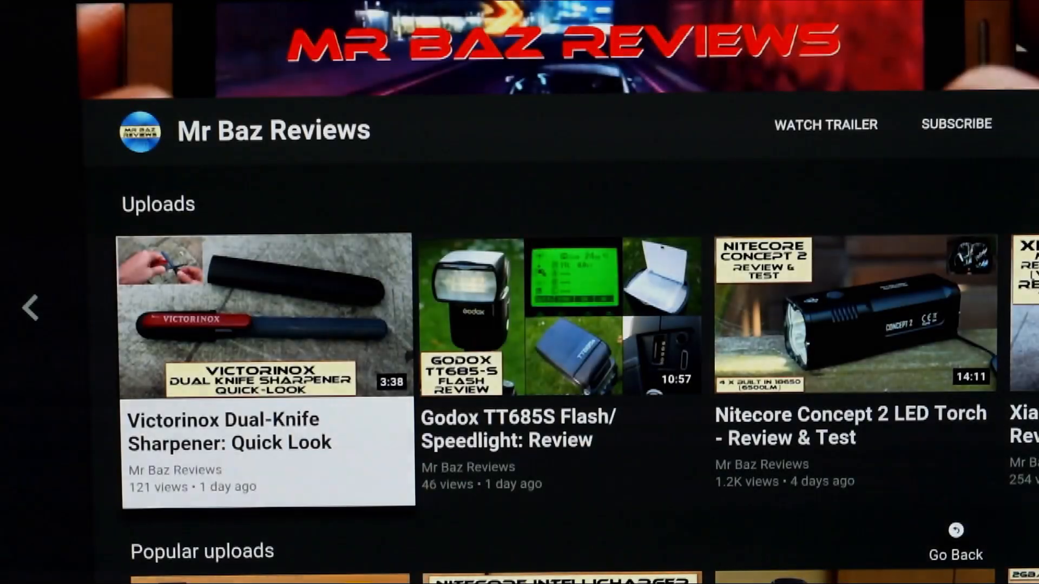
scroll("right", 3)
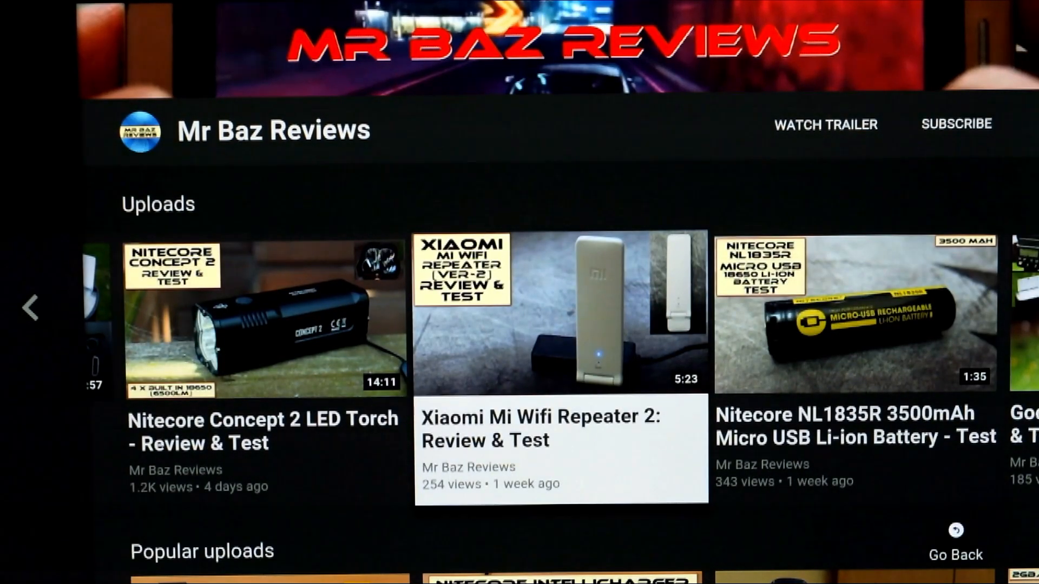
scroll("right", 3)
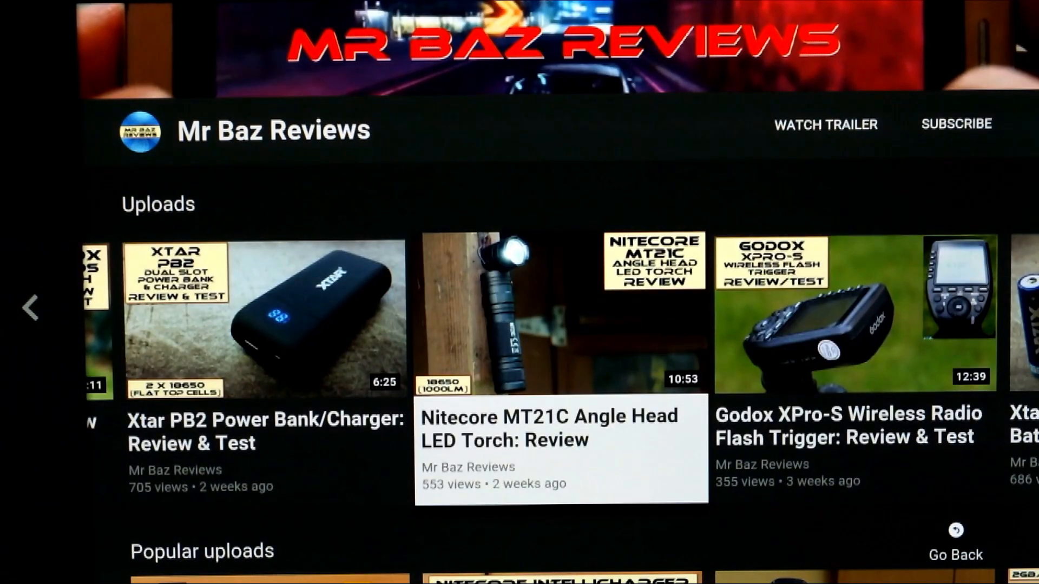
scroll("down", 3)
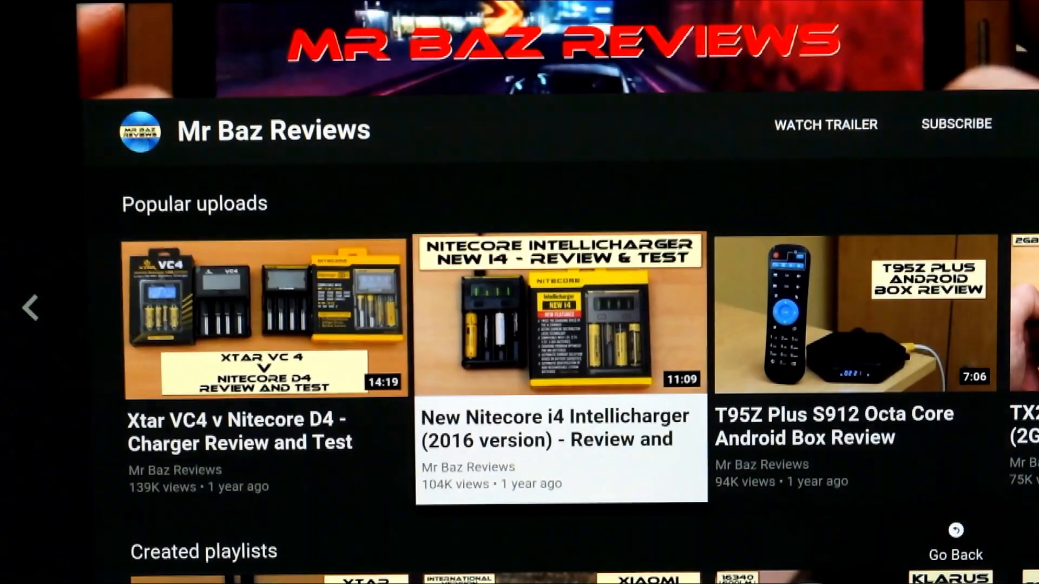